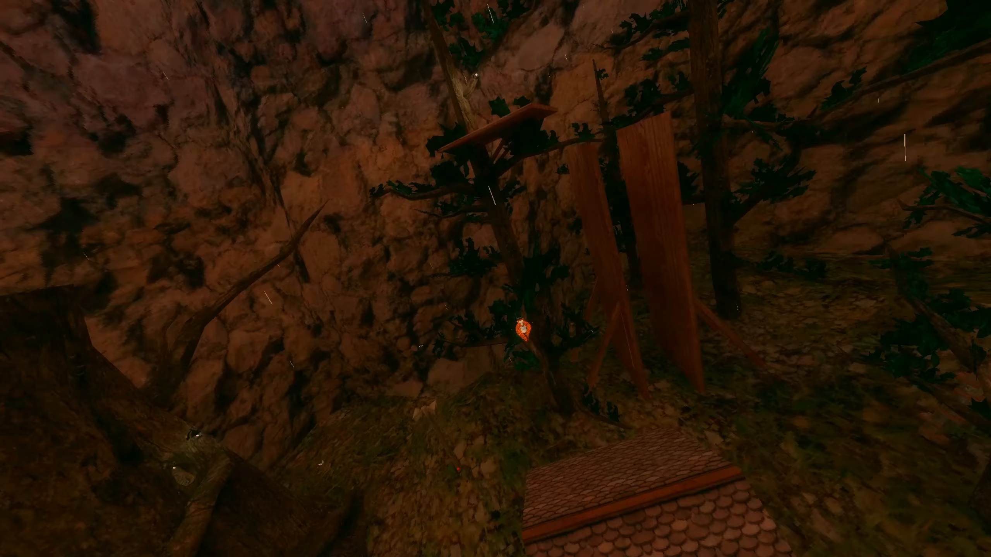
mouse_move(495, 279)
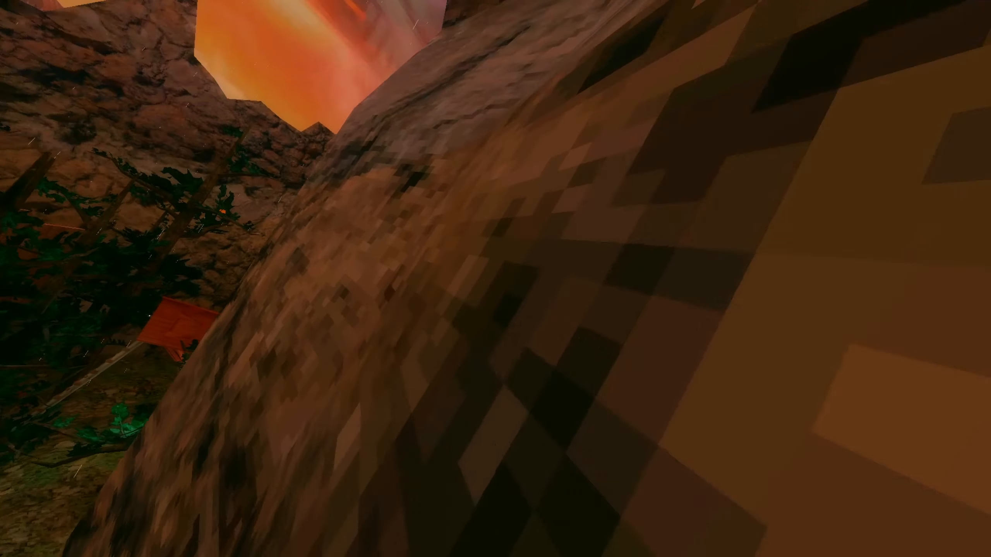
mouse_move(495, 279)
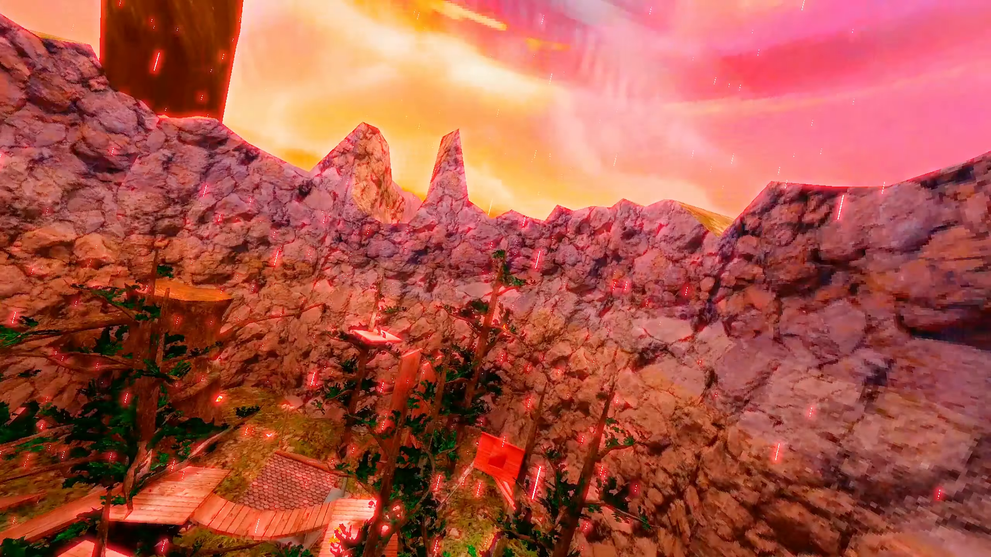
mouse_move(495, 279)
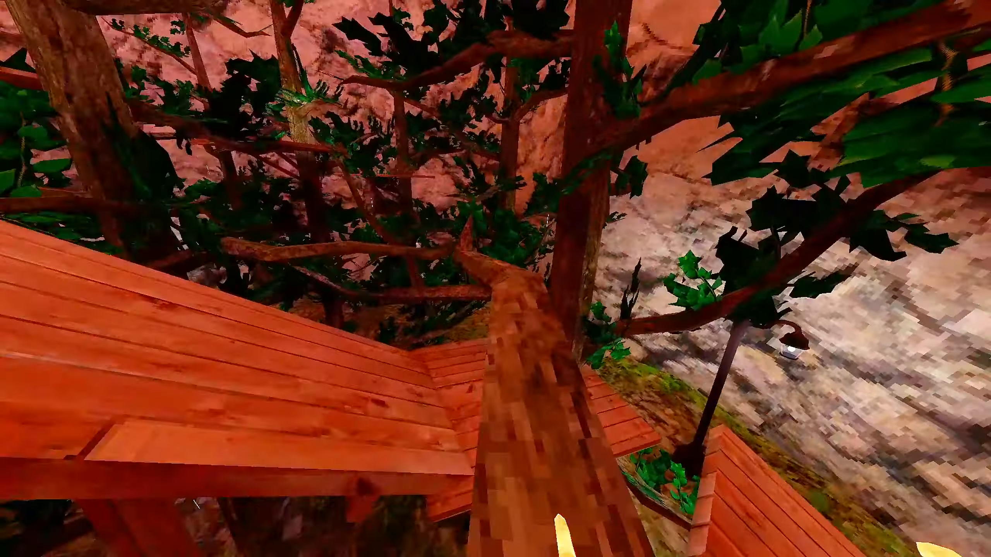
mouse_move(495, 279)
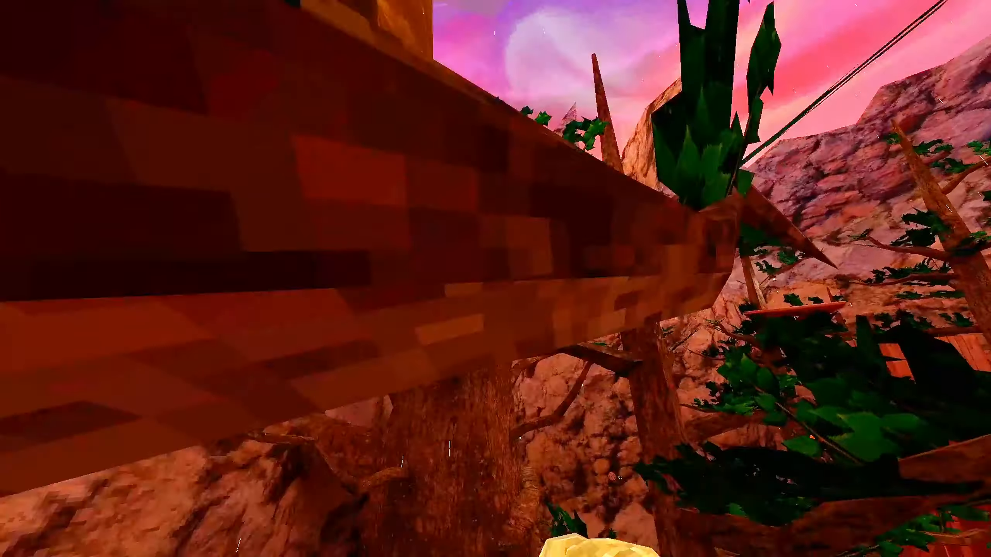
mouse_move(495, 278)
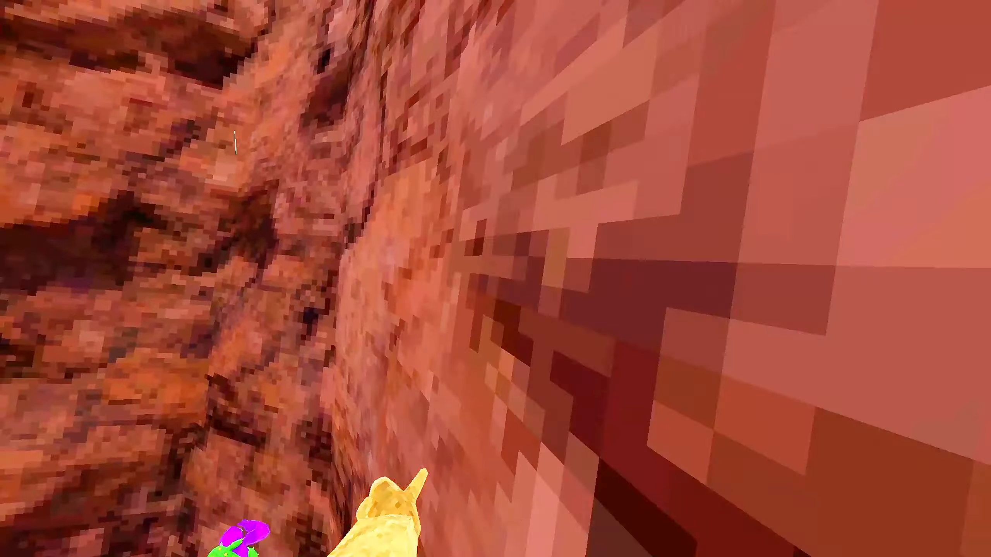
mouse_move(496, 279)
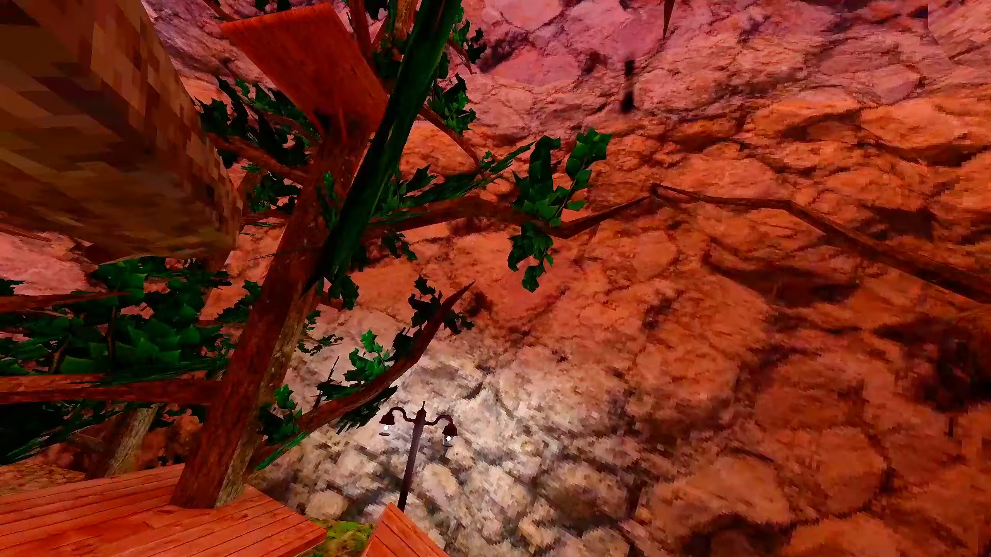
mouse_move(495, 278)
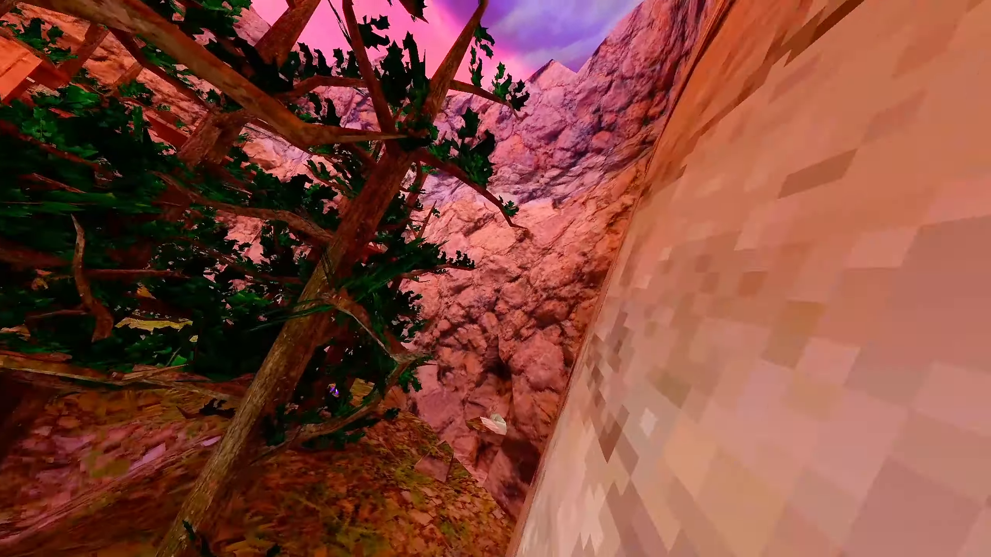
mouse_move(495, 279)
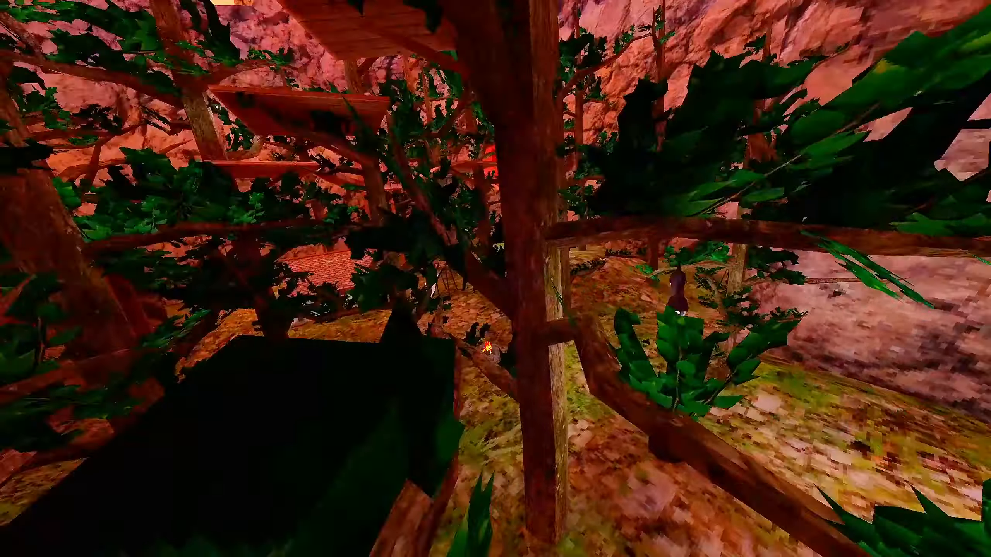
mouse_move(495, 278)
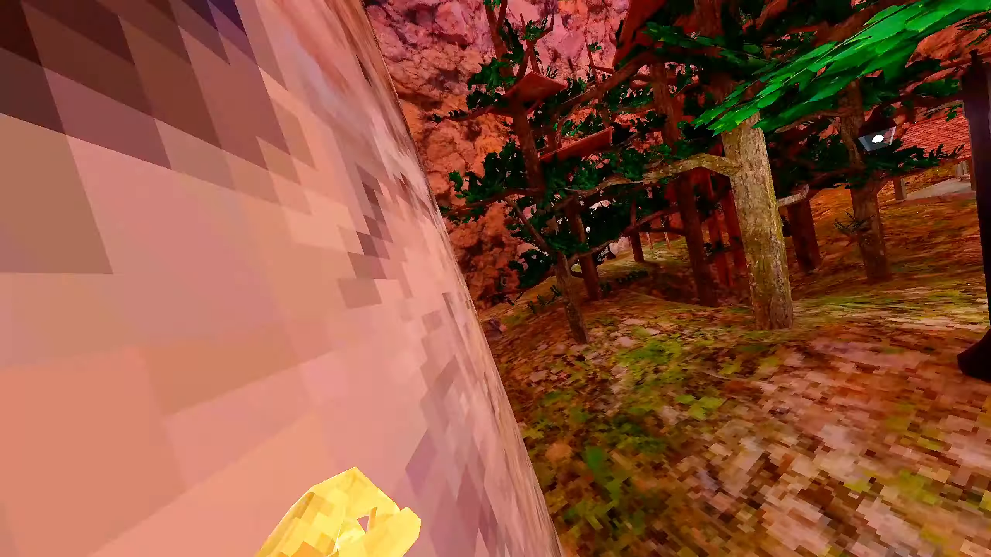
mouse_move(496, 279)
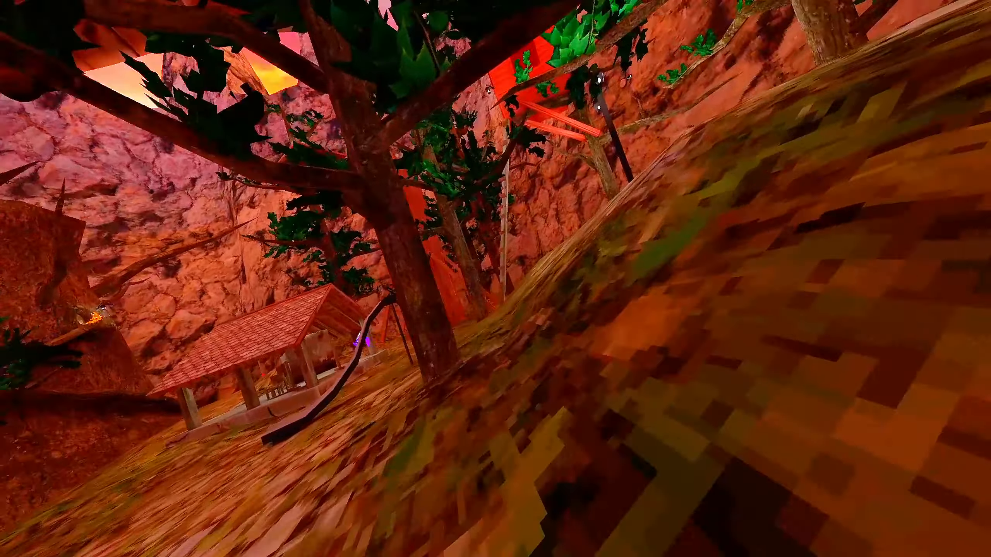
mouse_move(495, 278)
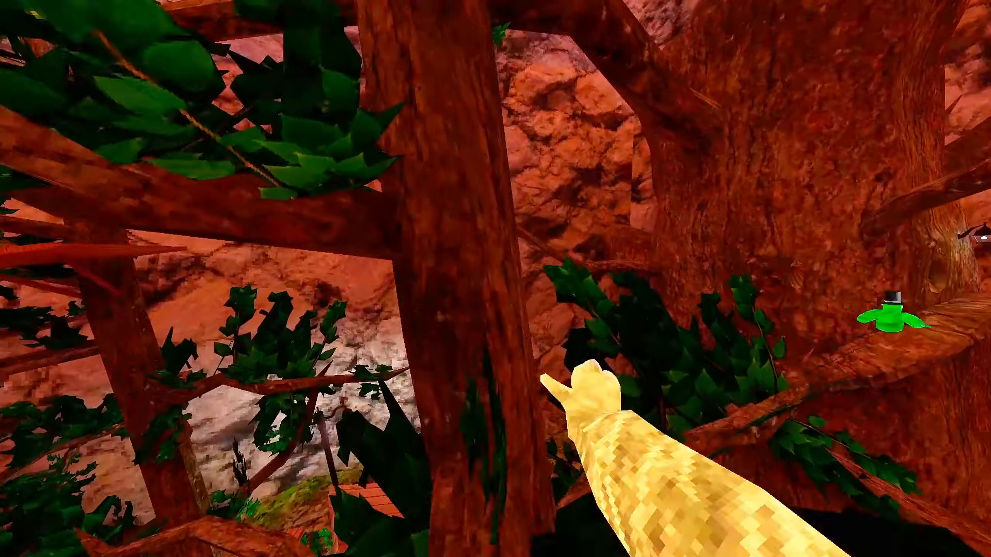
mouse_move(495, 278)
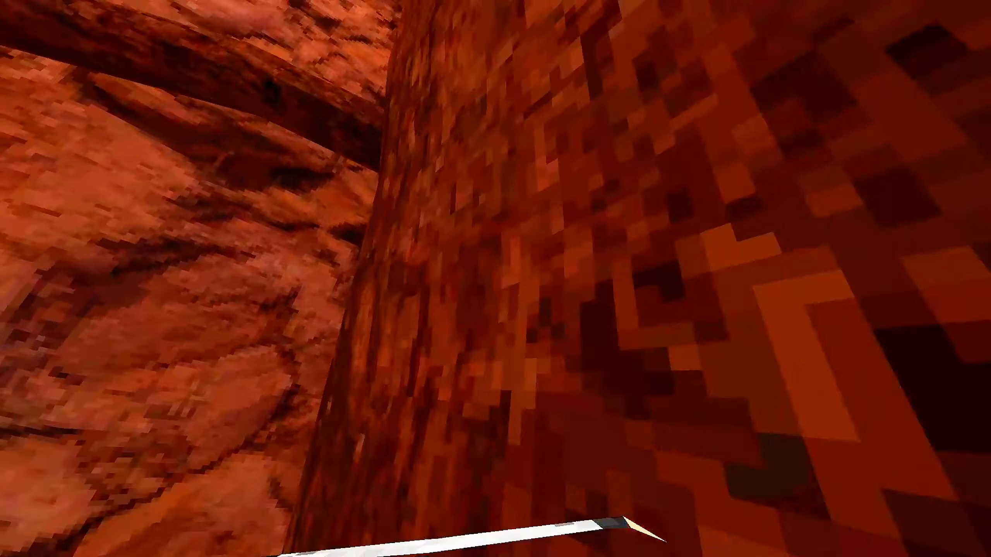
mouse_move(495, 278)
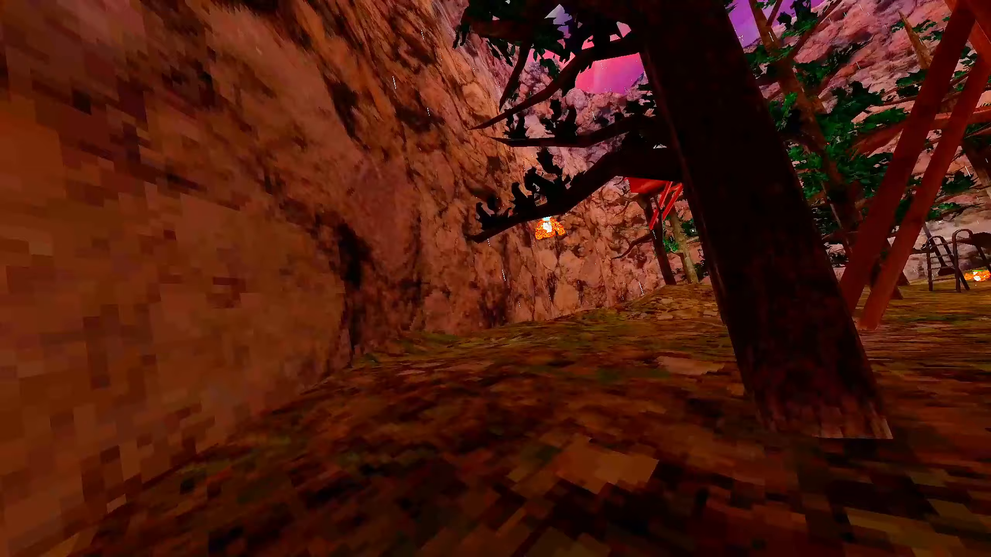
mouse_move(496, 279)
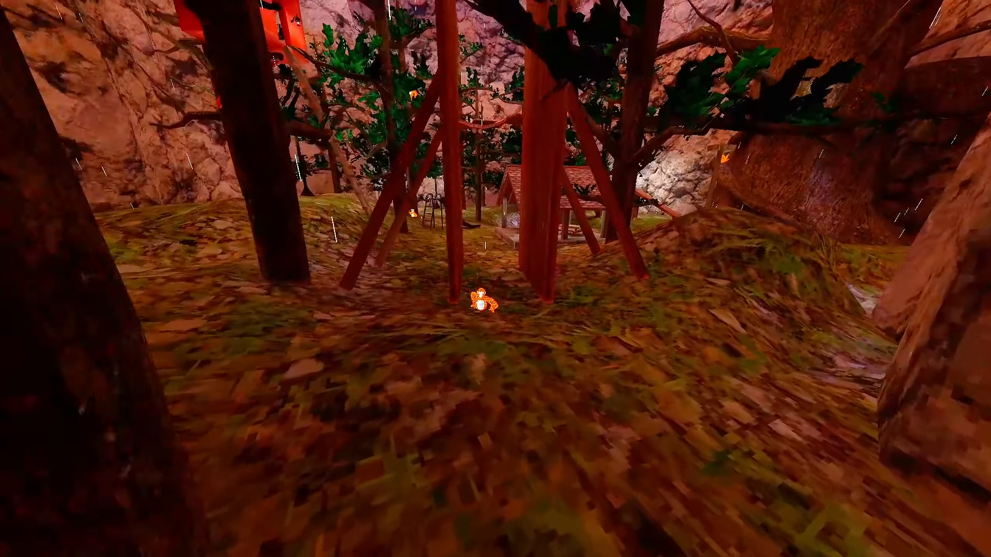
mouse_move(495, 278)
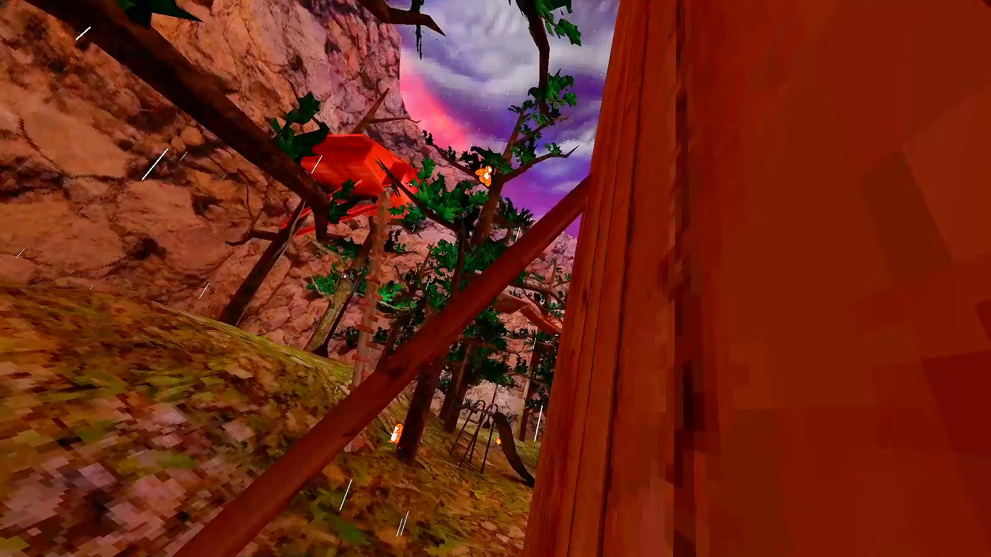
mouse_move(495, 279)
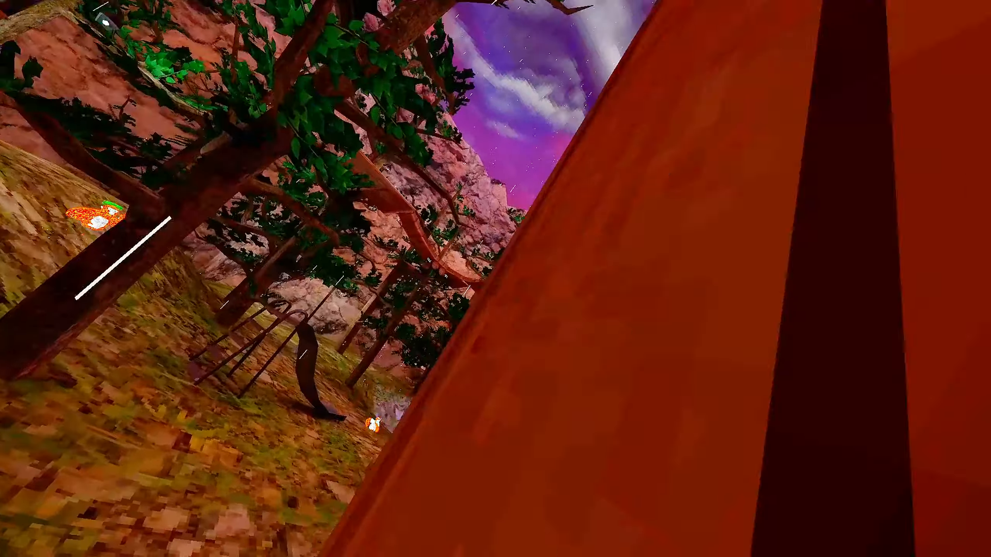
mouse_move(495, 279)
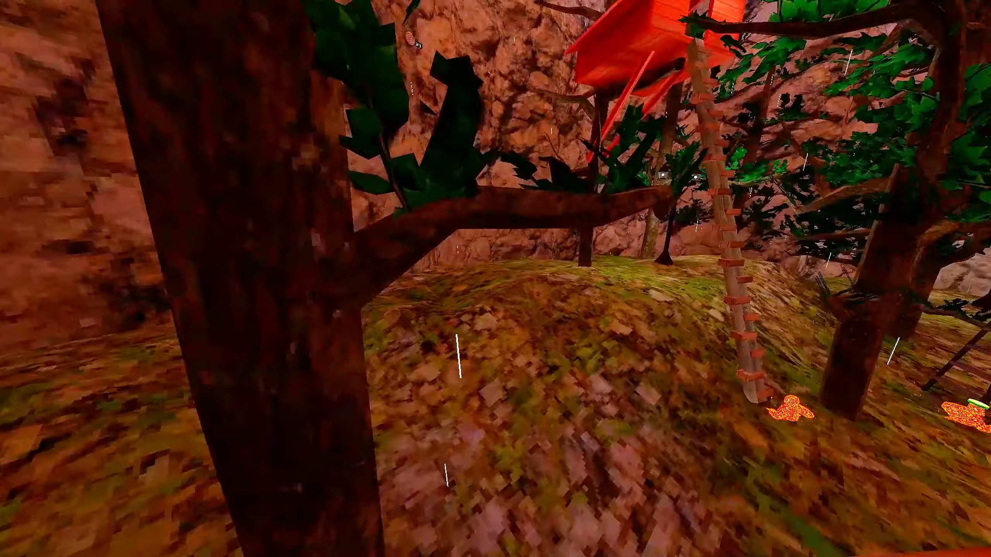
mouse_move(495, 278)
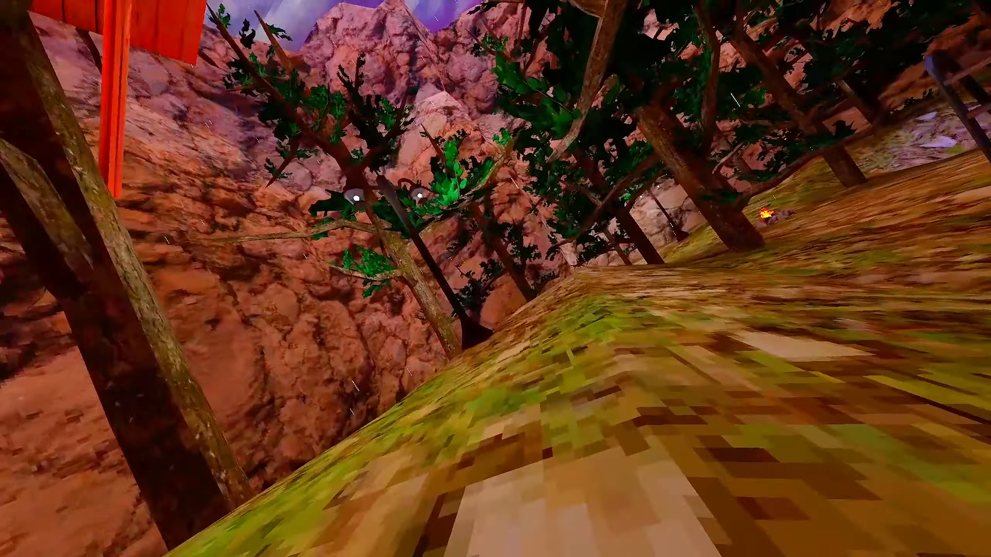
mouse_move(495, 278)
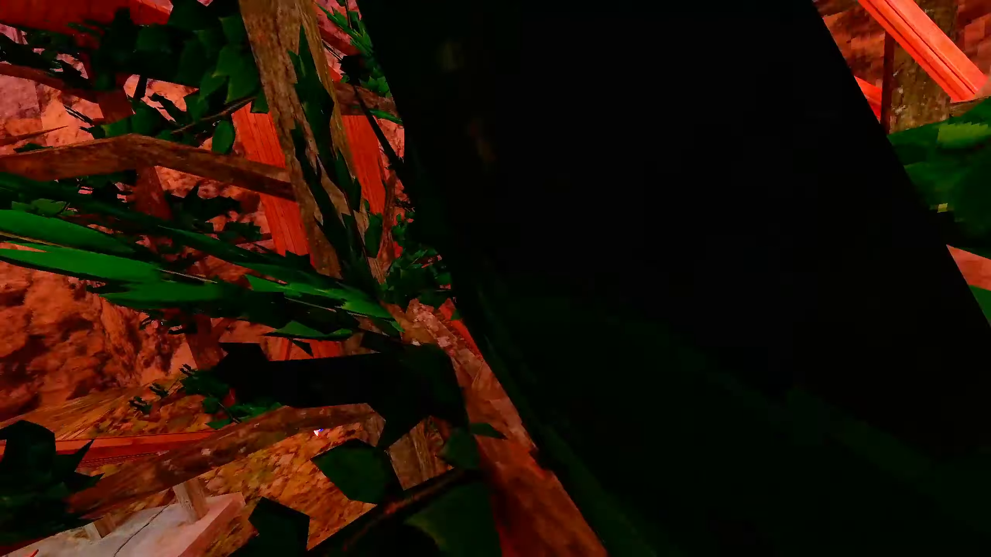
mouse_move(495, 278)
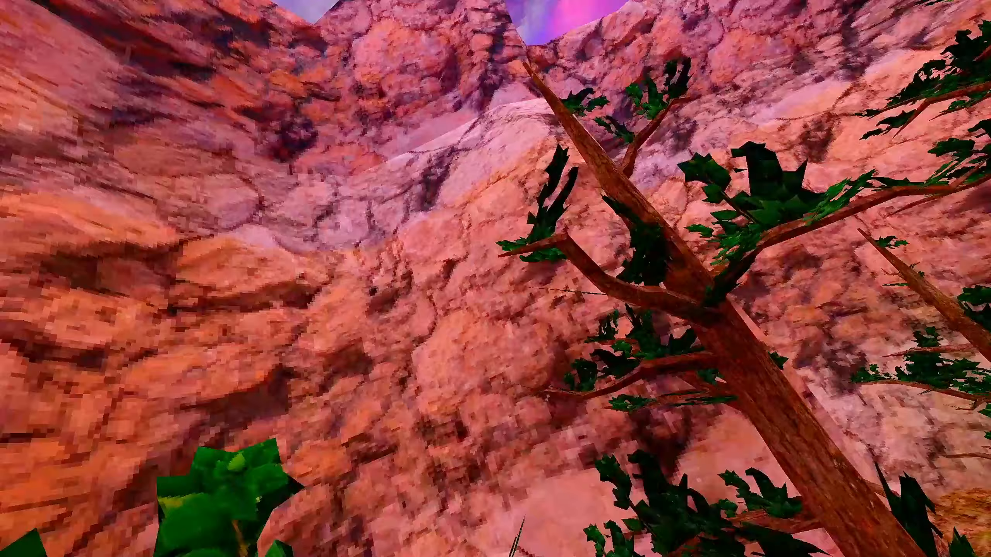
mouse_move(495, 279)
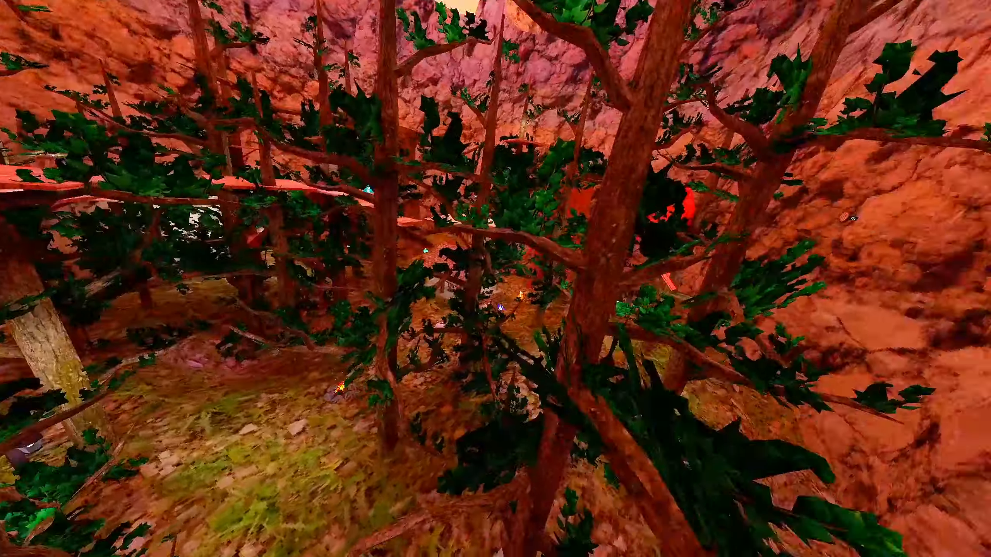
mouse_move(495, 279)
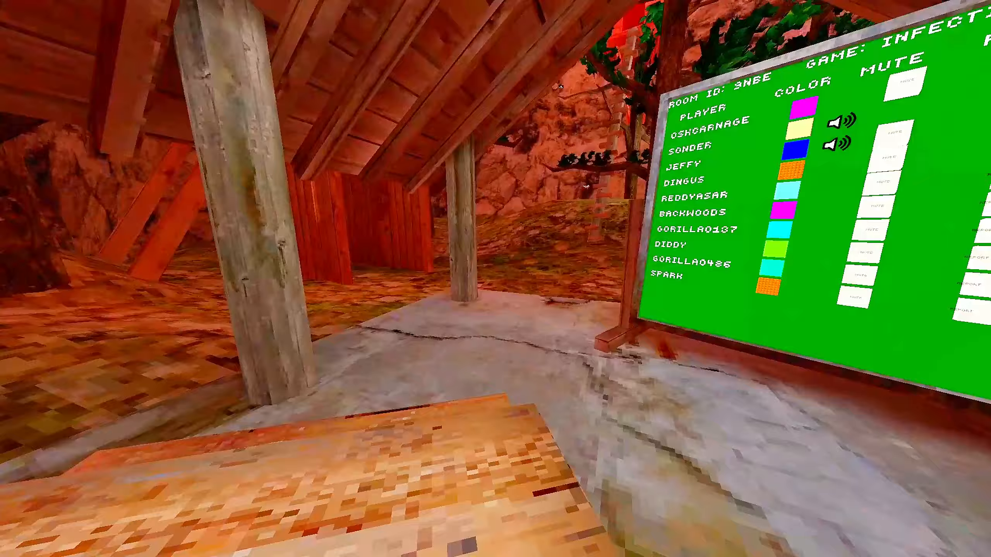
mouse_move(495, 279)
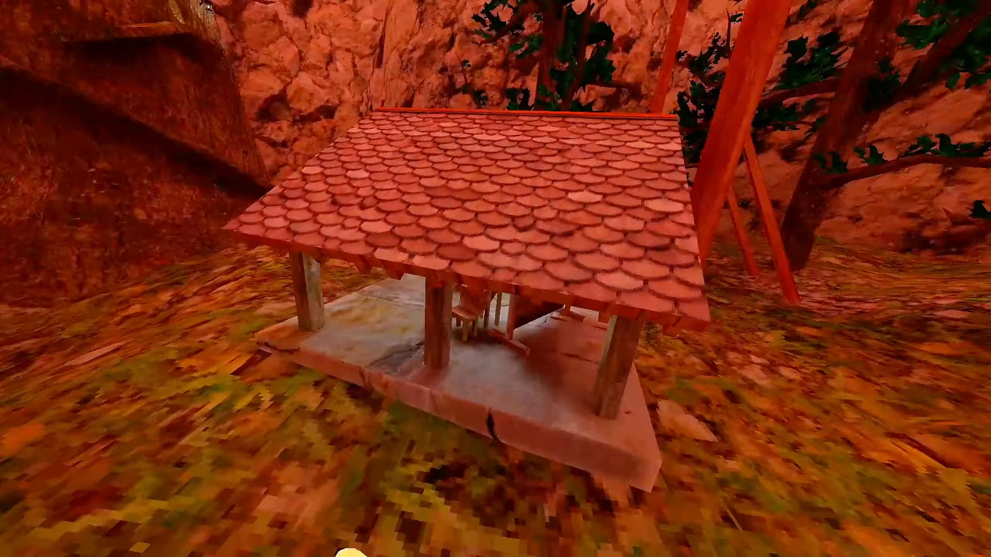
mouse_move(495, 278)
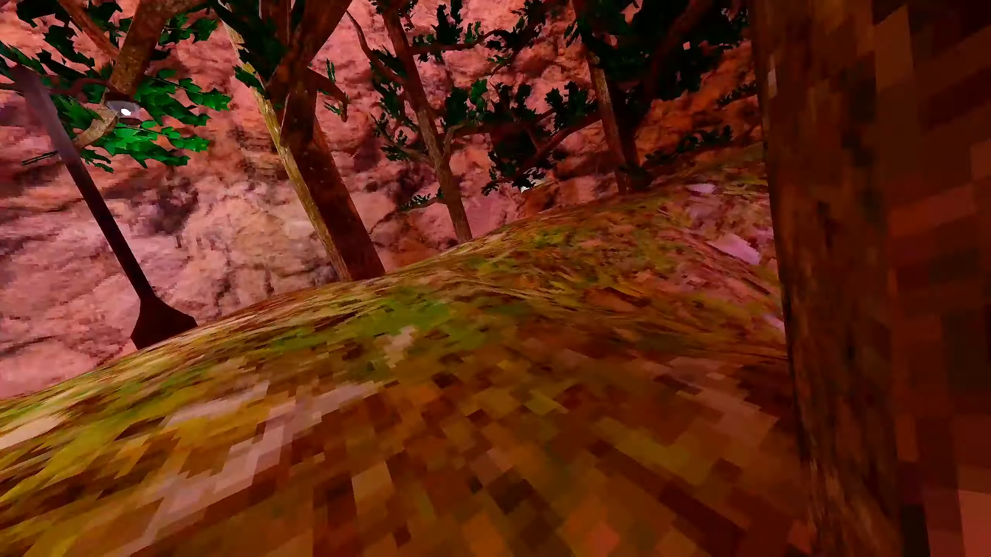